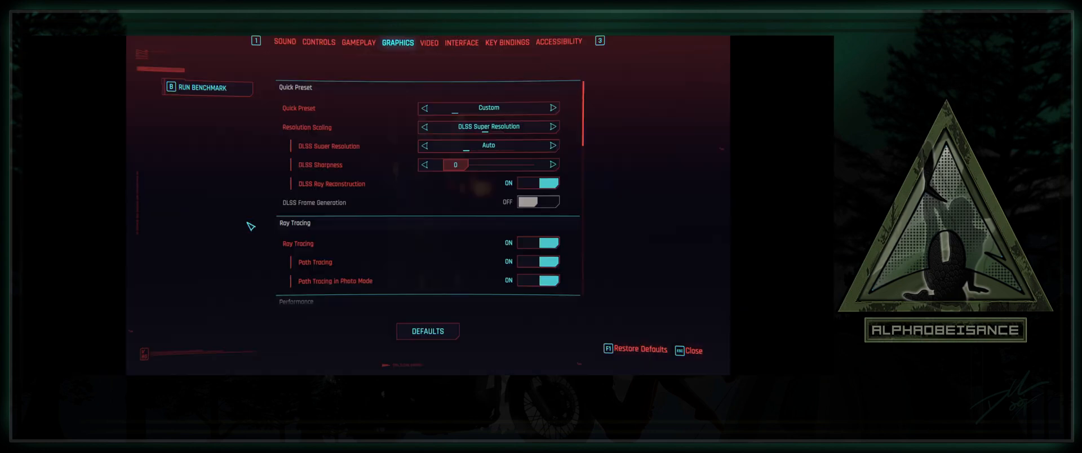
- Install nvidia-dkms, nvidia-settings, nvidia-utils, vulkan-icd-loader and vulkan-tools via pacman, confirming with y
scroll("down", 3)
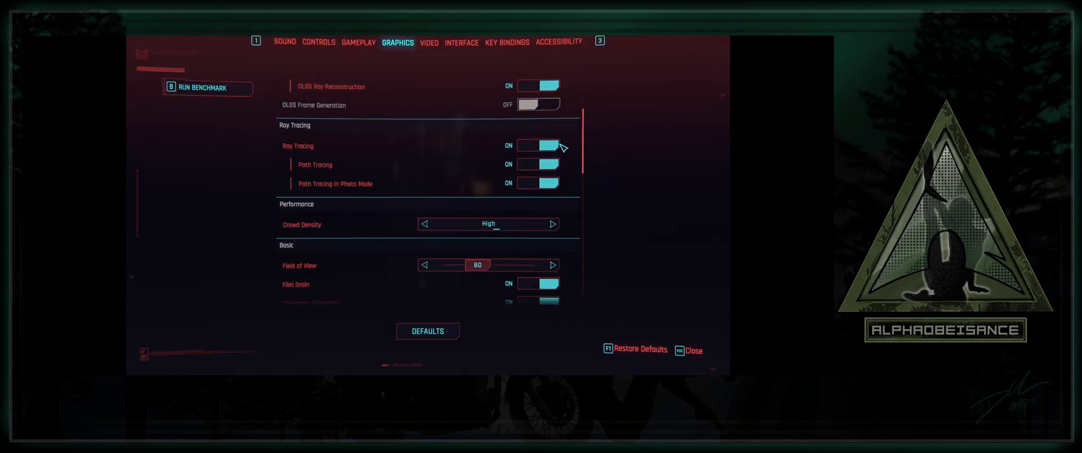
mouse_move(538, 184)
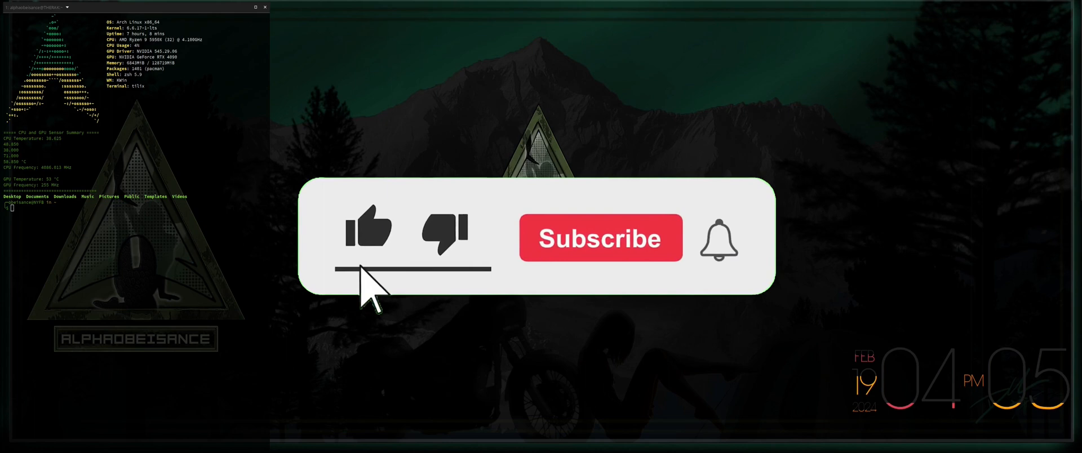
left_click(599, 238)
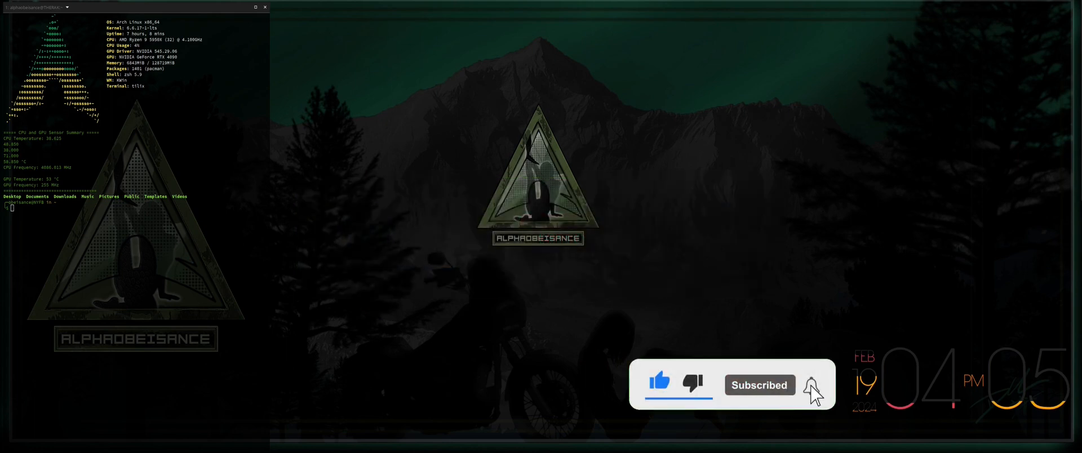
left_click(811, 385)
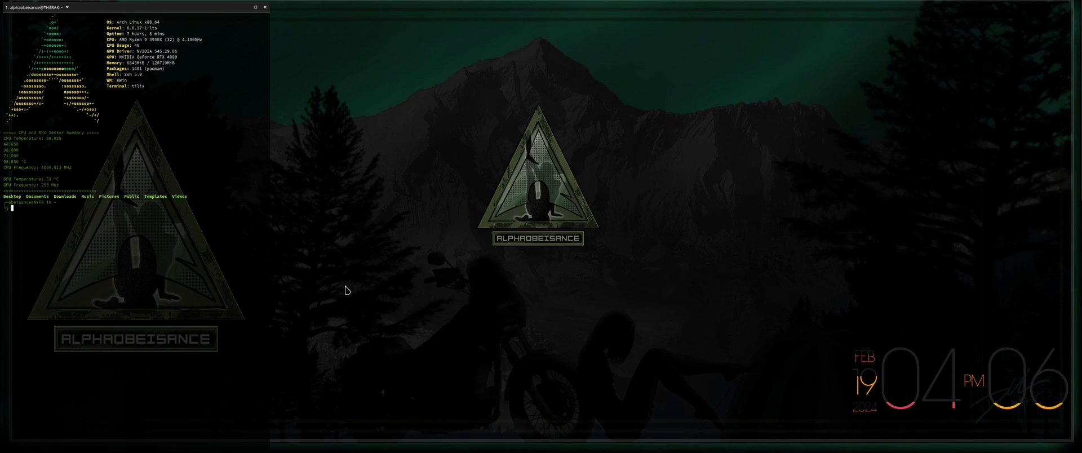
type("sudo pacman -S")
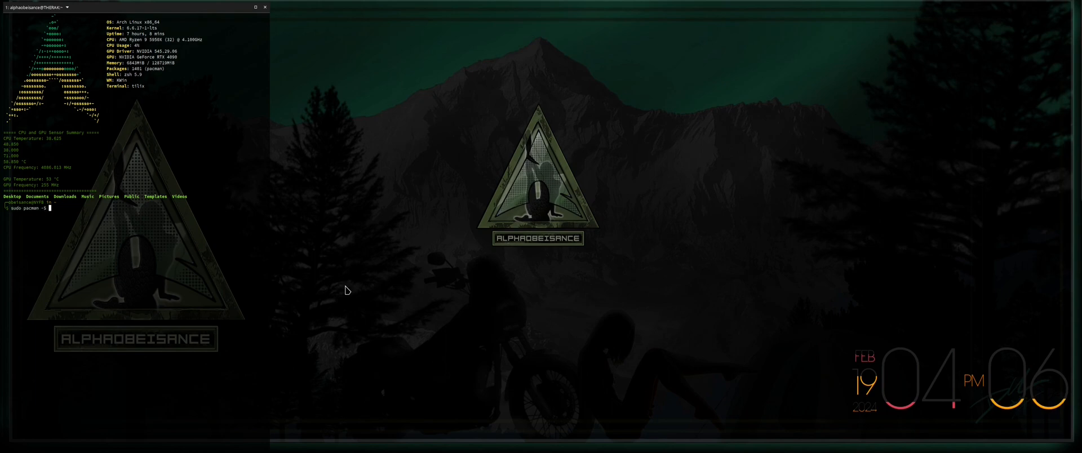
type("nvidia-dkms")
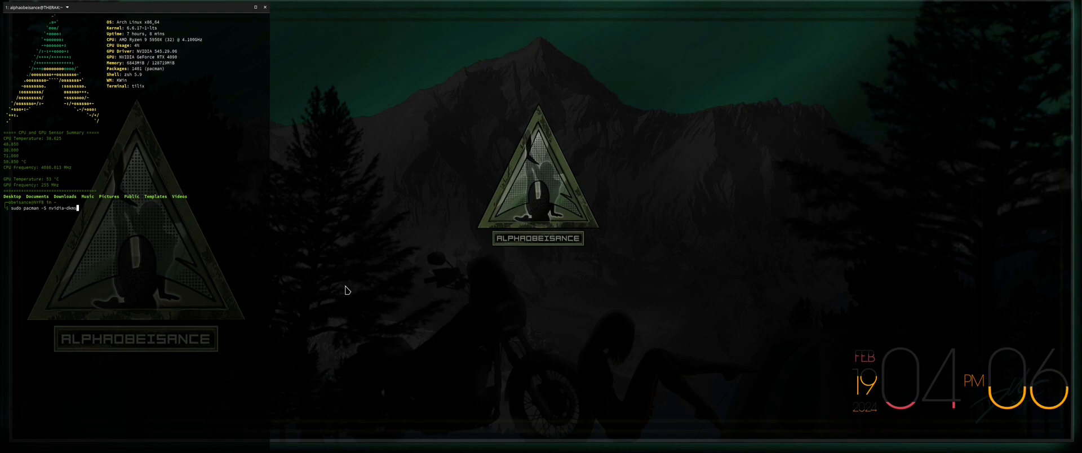
type("nvidia-settings nvidia-utils")
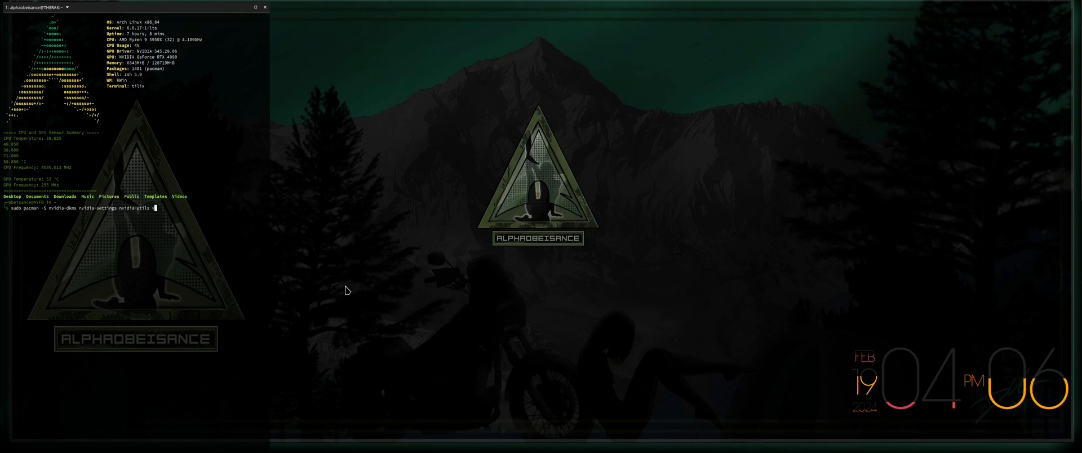
type("vulkan-icd-loader")
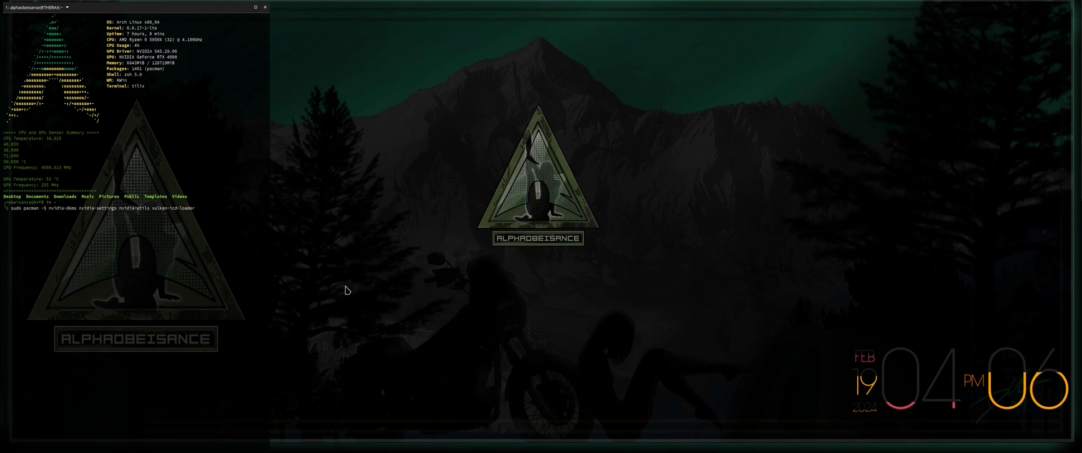
type("va")
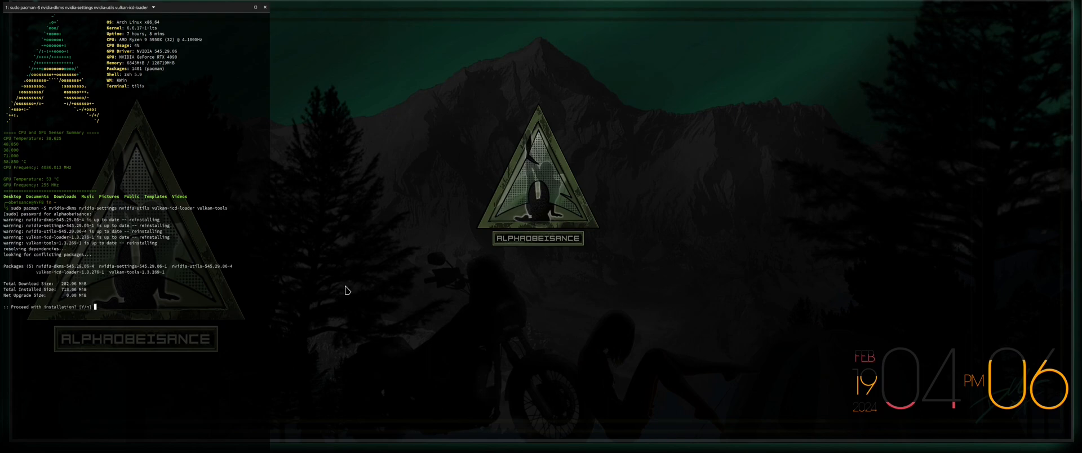
type("y")
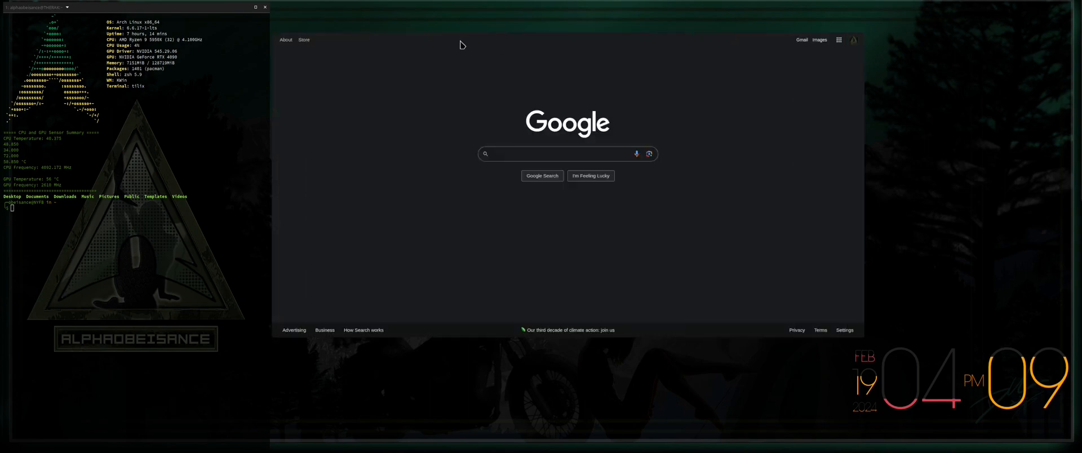
- Search Google for Arch Linux hardware ray tracing and open the ArchWiki Hardware raytracing result
left_click(560, 154)
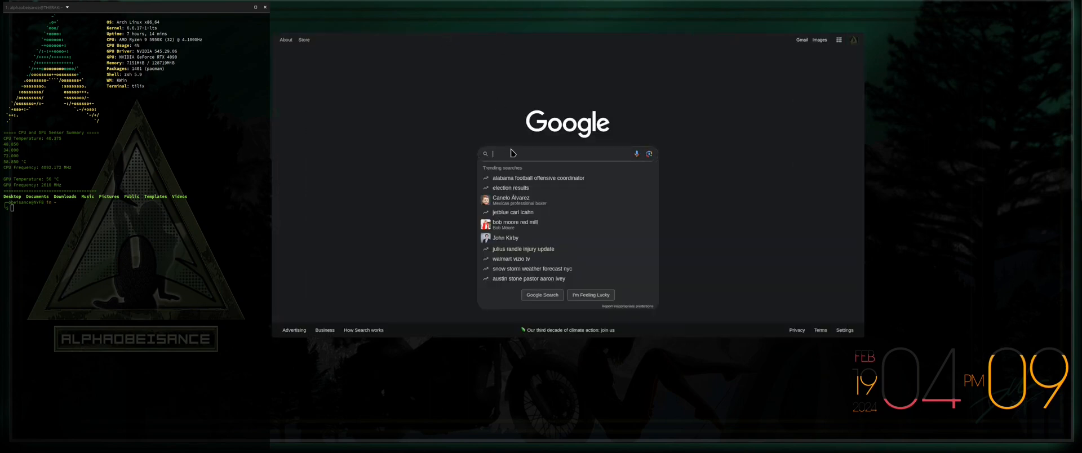
type("Arch Linux Hardware Ray Tracing")
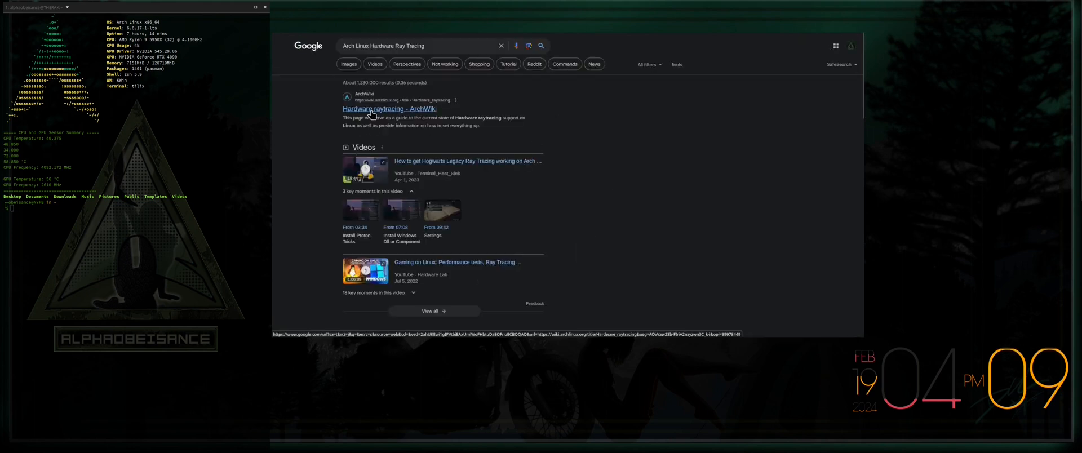
left_click(389, 108)
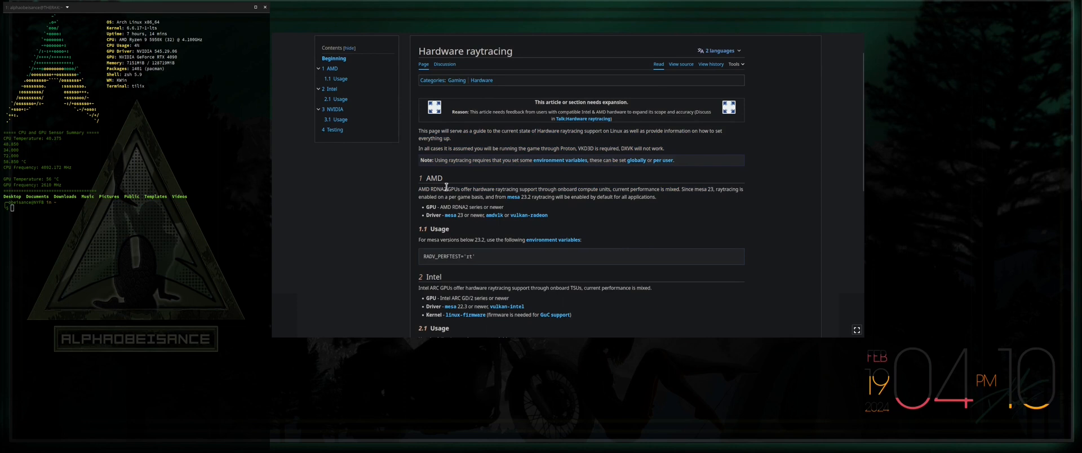
mouse_move(578, 296)
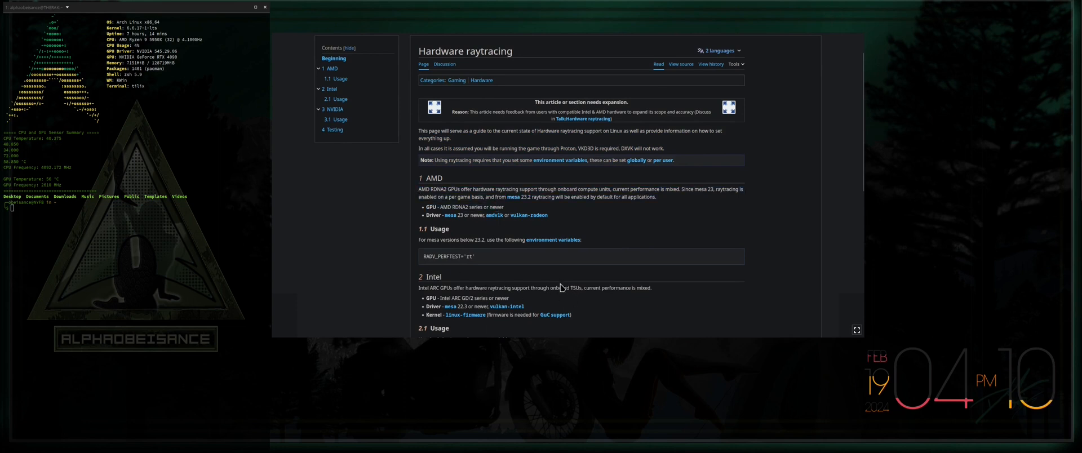
- Highlight the VKD3D_CONFIG, PROTON_ENABLE_NVAPI and PROTON_ENABLE_NGX_UPDATER lines under NVIDIA Usage
scroll("down", 3)
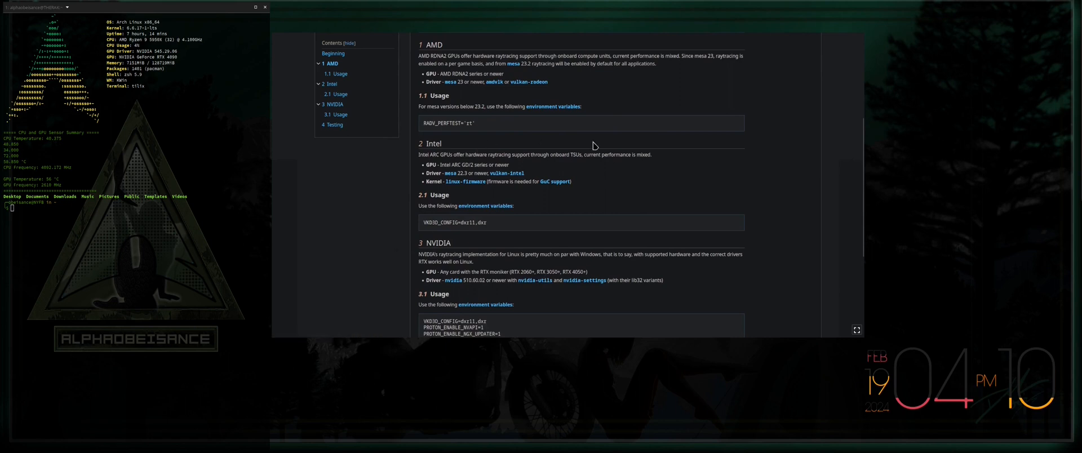
scroll("down", 3)
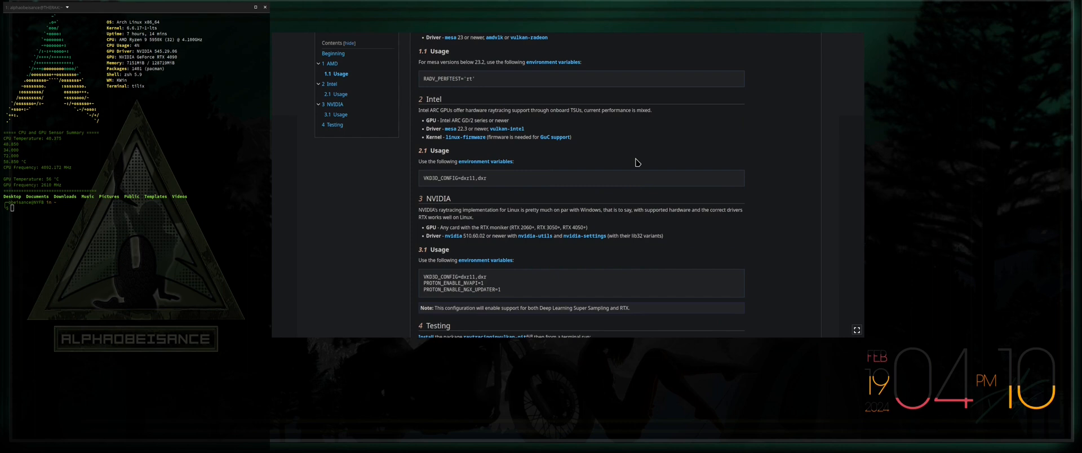
scroll("down", 3)
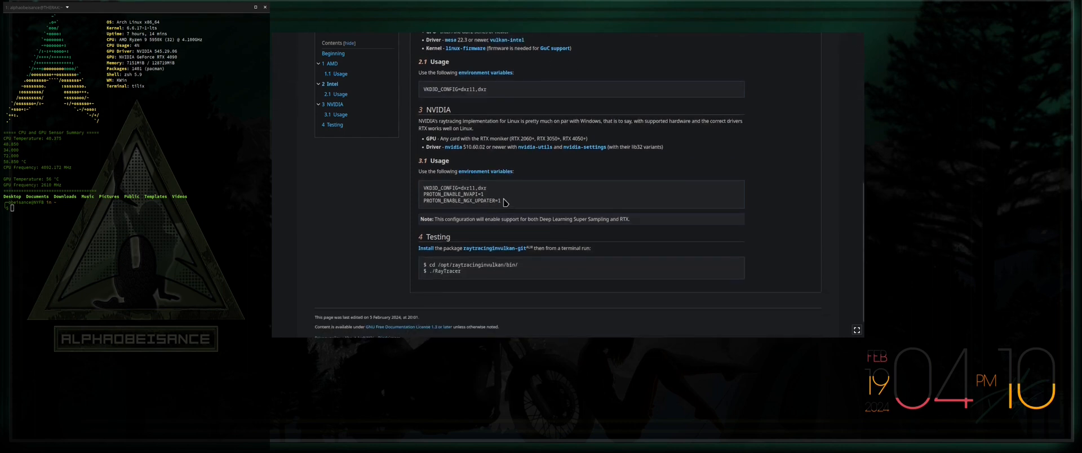
left_click_drag(423, 188, 501, 201)
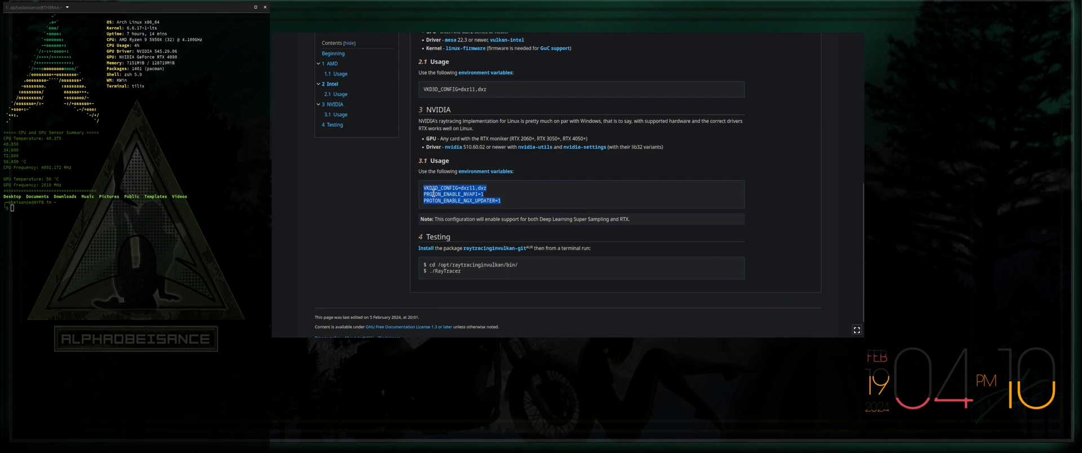
mouse_move(521, 210)
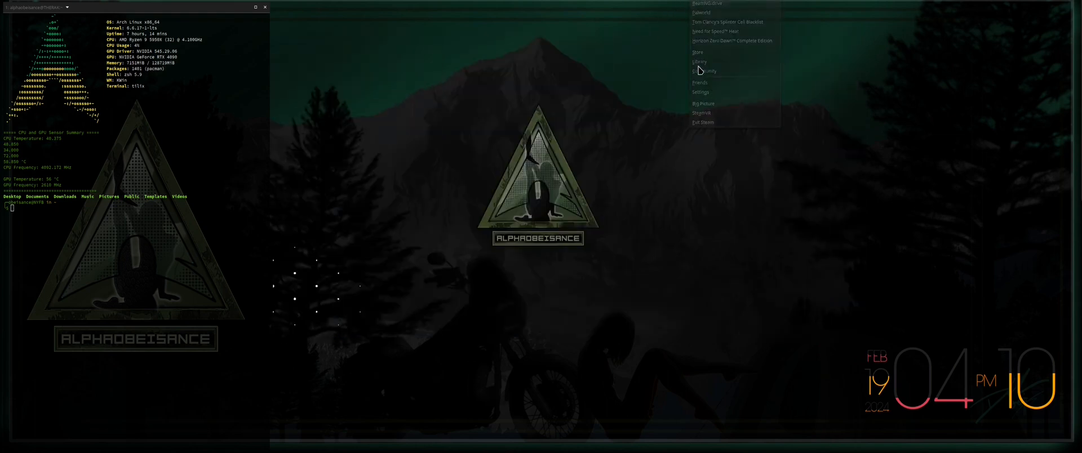
- Put the three NVIDIA variables plus %command% in Cyberpunk 2077's Launch Options and close Properties
left_click(699, 62)
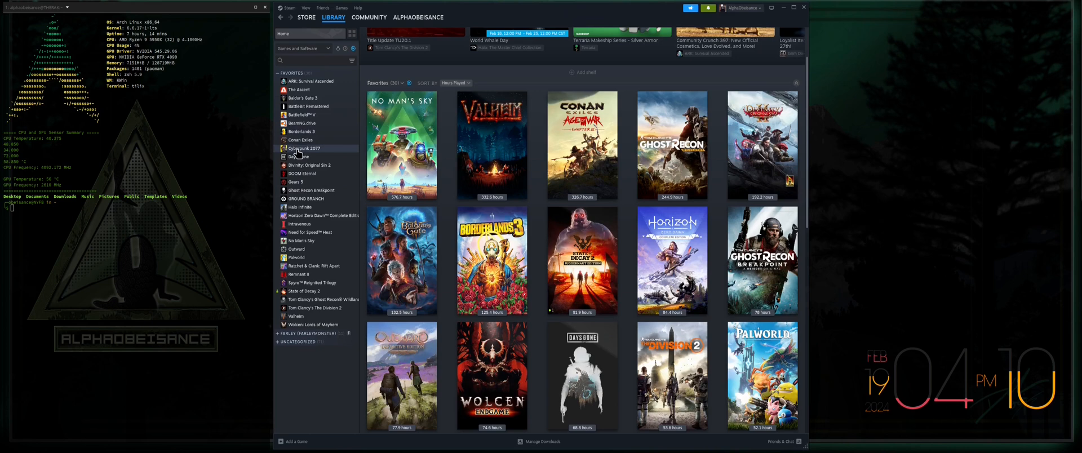
left_click(304, 149)
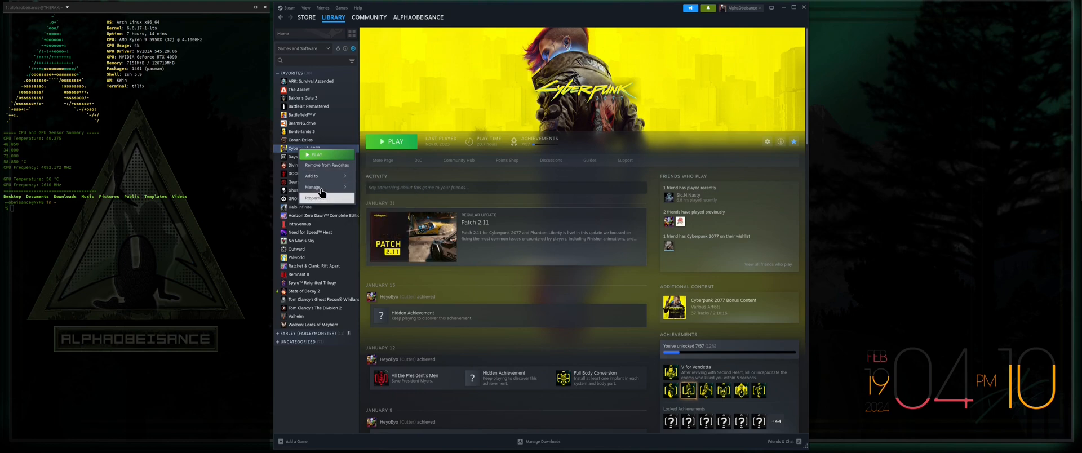
left_click(314, 198)
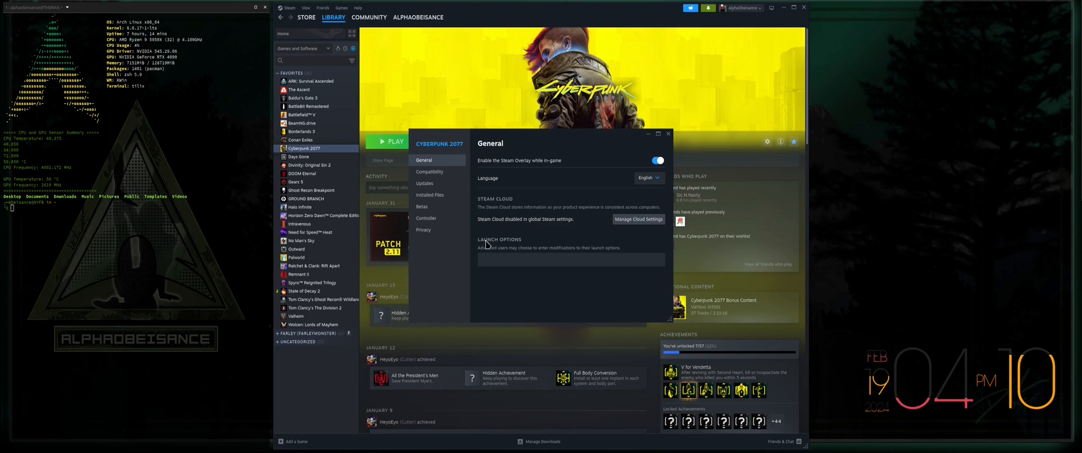
left_click(571, 260)
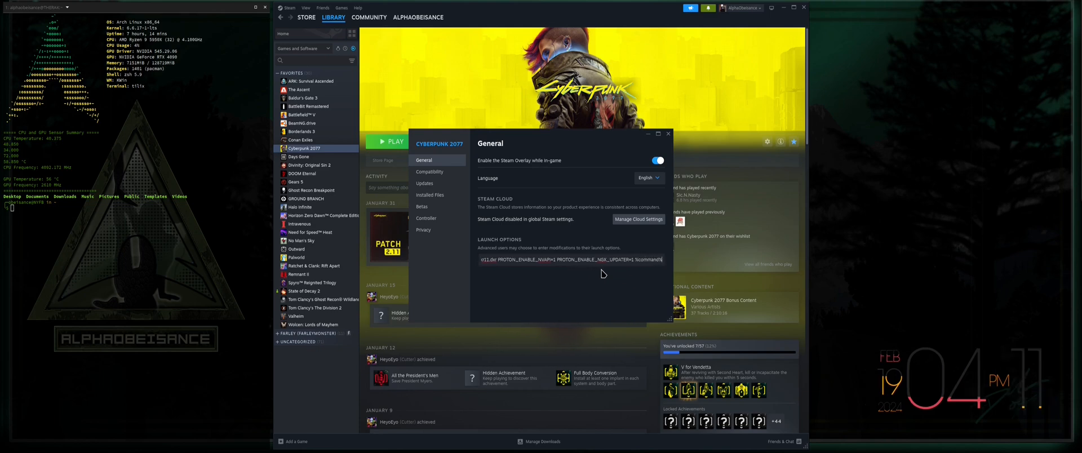
triple_click(569, 260)
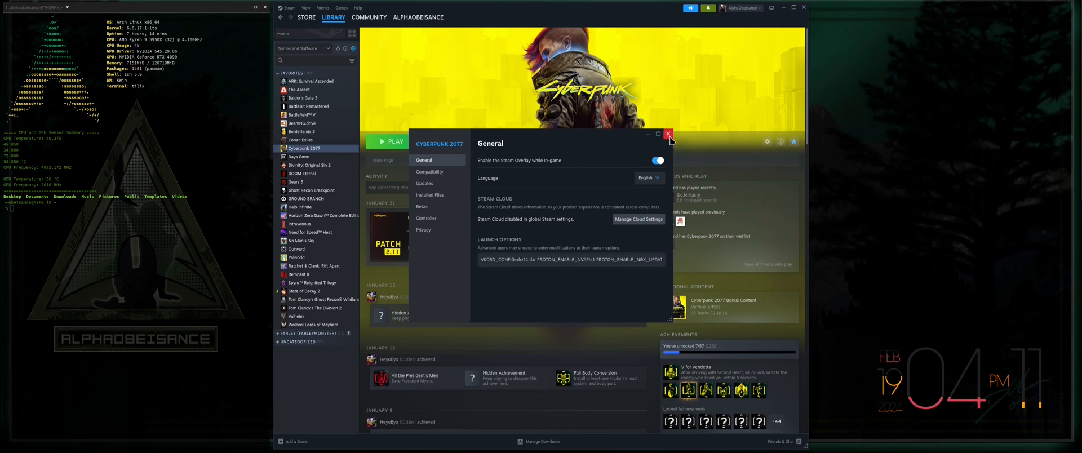
left_click(667, 133)
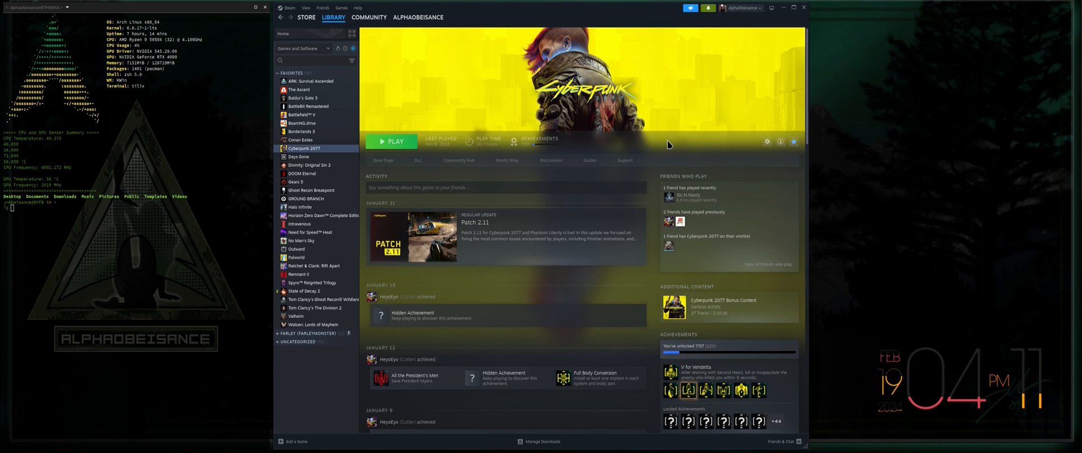
mouse_move(631, 135)
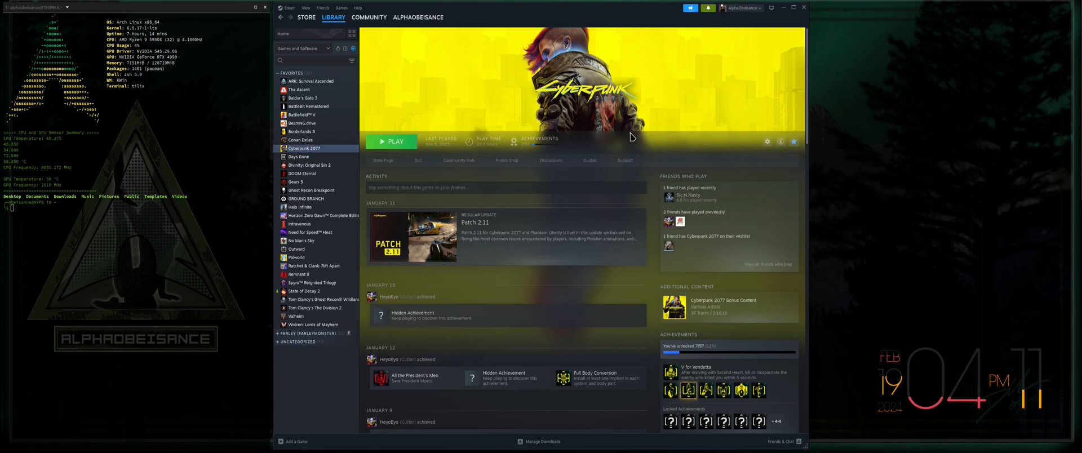
mouse_move(302, 173)
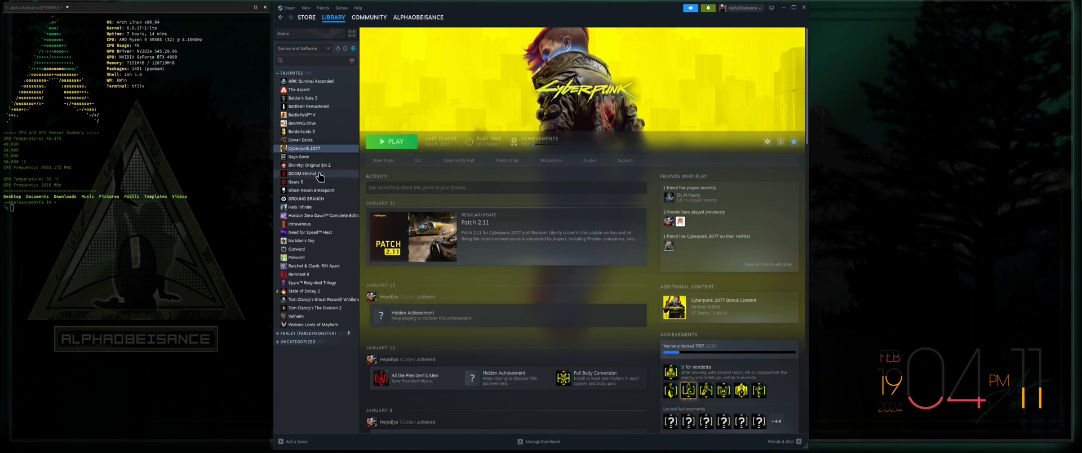
- Open and close DOOM Eternal's properties, then open Ratchet & Clank: Rift Apart's properties
left_click(301, 173)
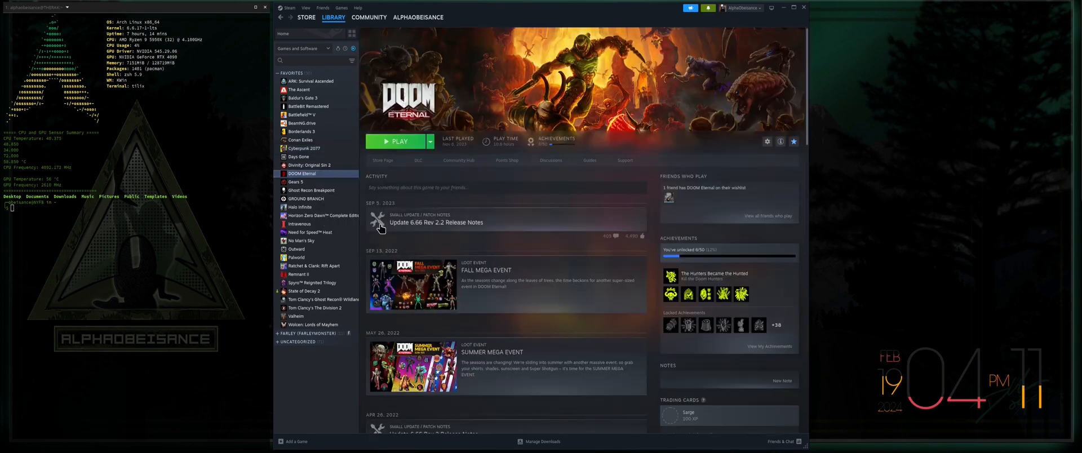
left_click(767, 142)
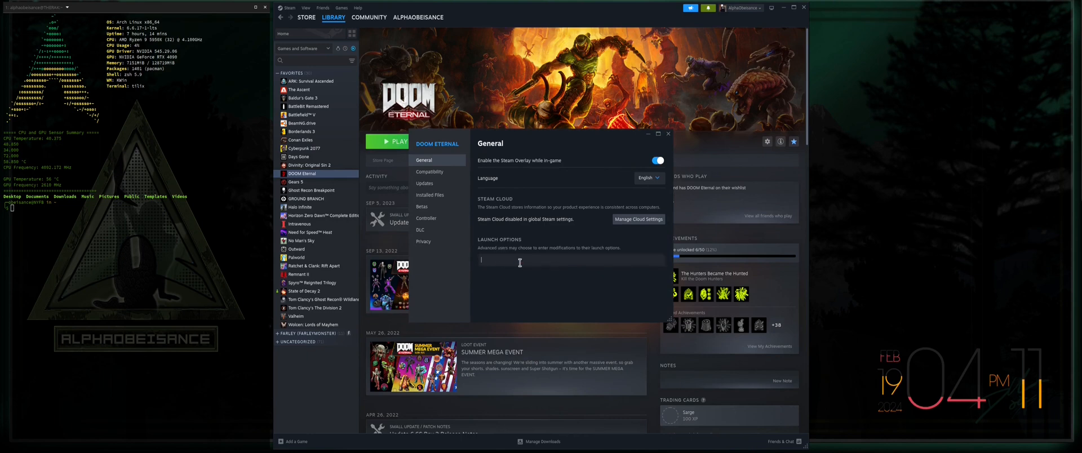
left_click(668, 133)
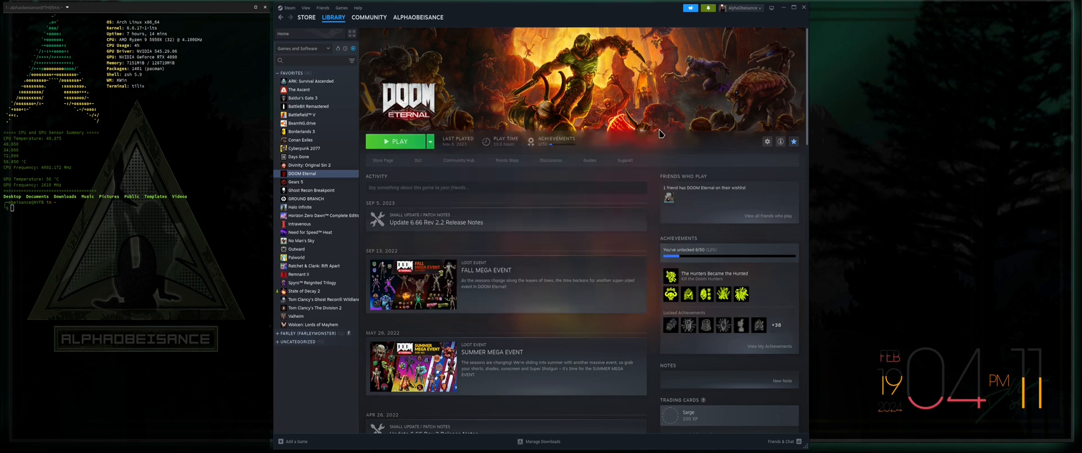
right_click(311, 266)
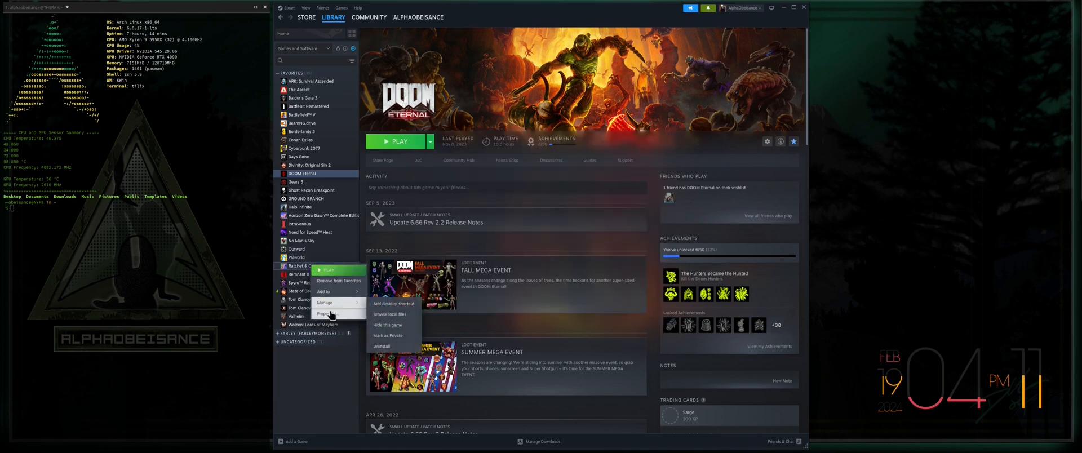
left_click(323, 314)
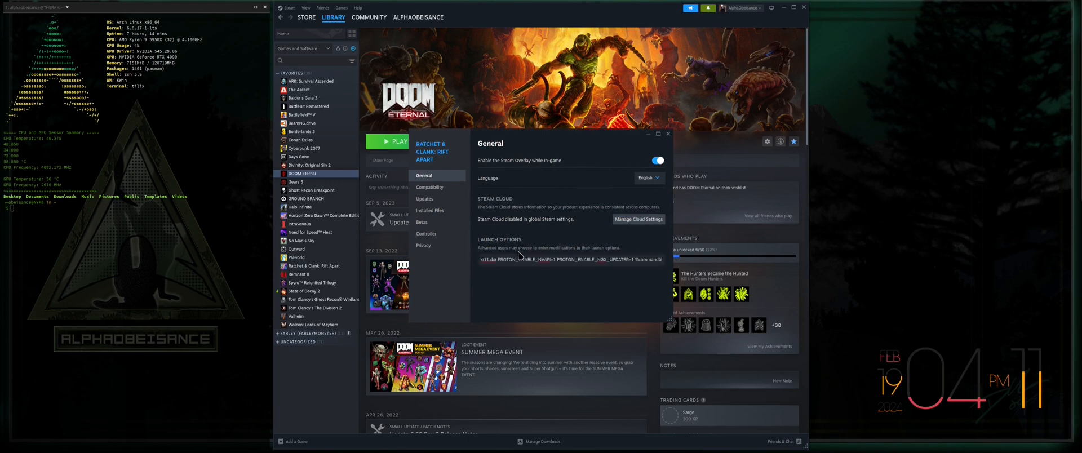
- Close Ratchet & Clank: Rift Apart's properties window, back on DOOM Eternal's library page
left_click(668, 133)
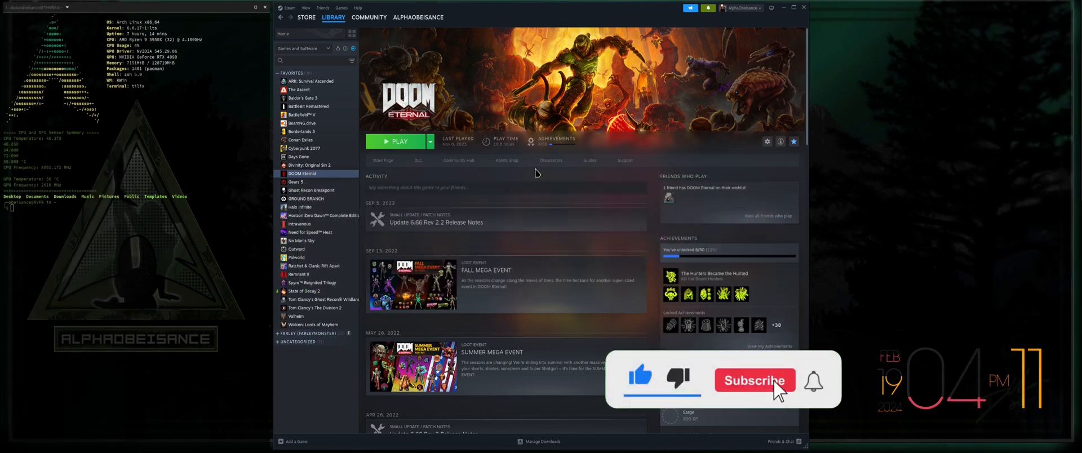
left_click(755, 380)
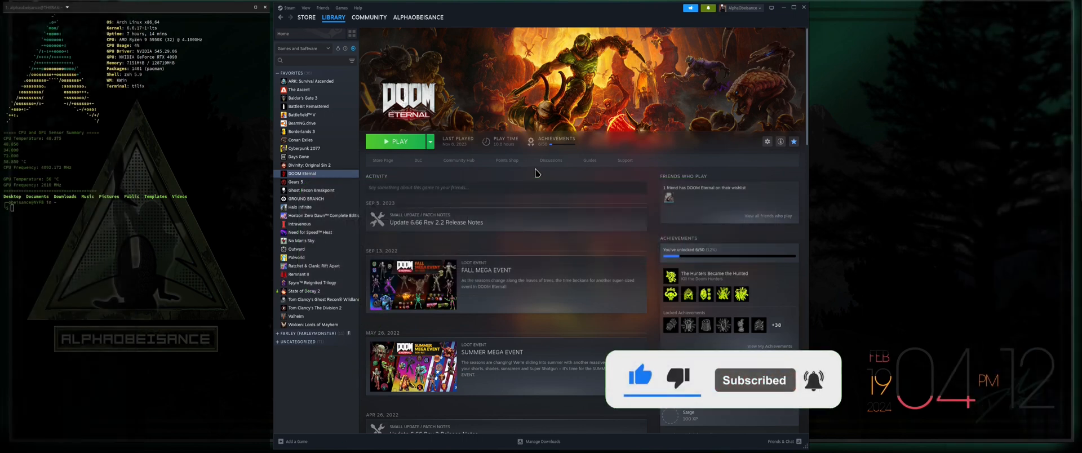